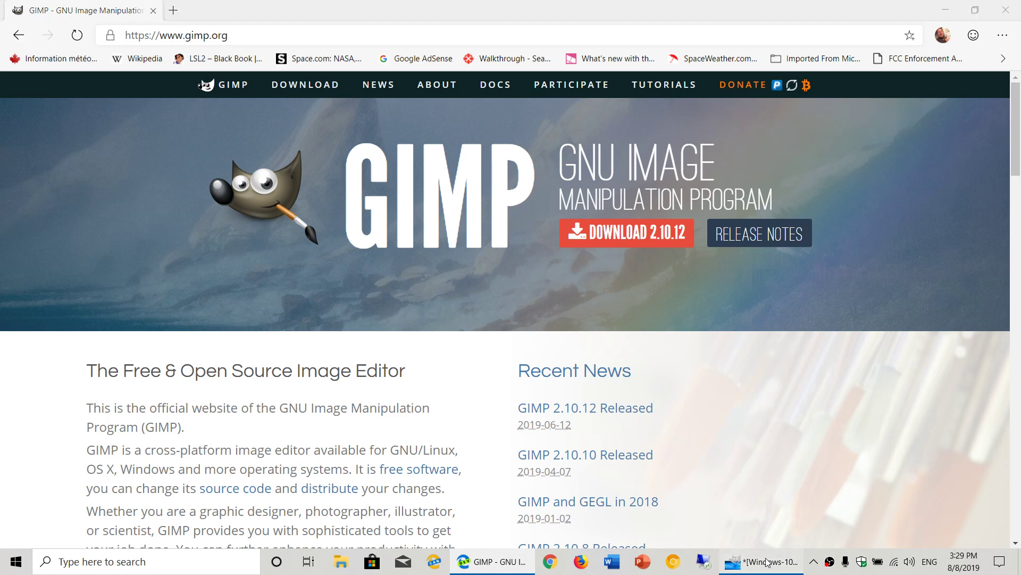
# Bring the GIMP window with the Windows 10 image to the front.
pyautogui.click(761, 561)
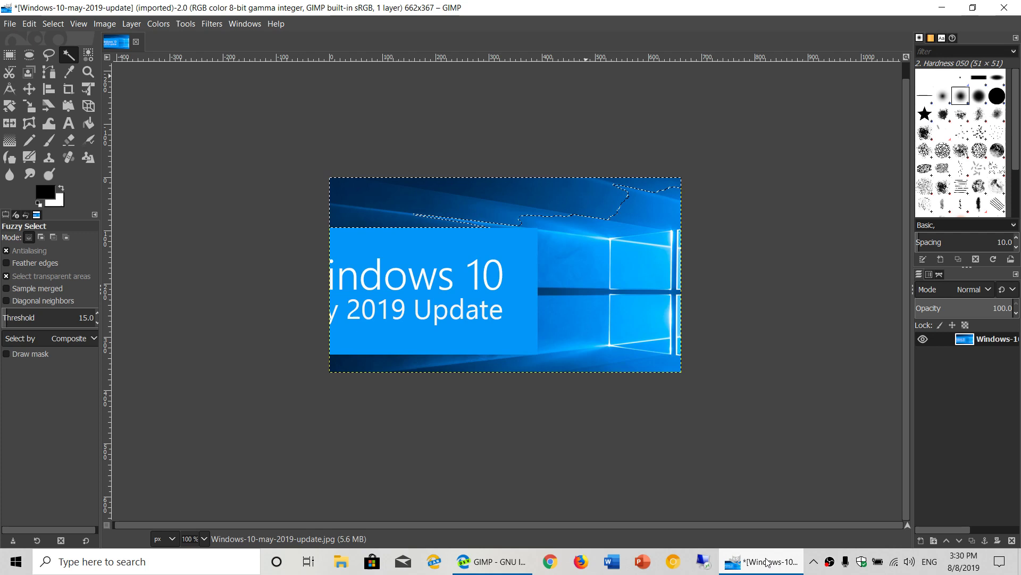
pyautogui.click(245, 23)
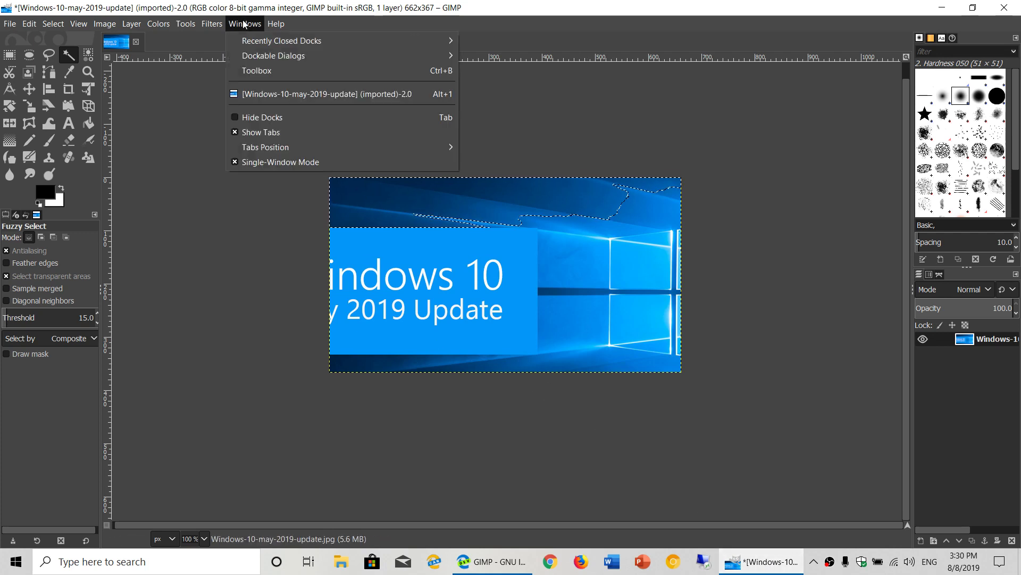
pyautogui.click(211, 24)
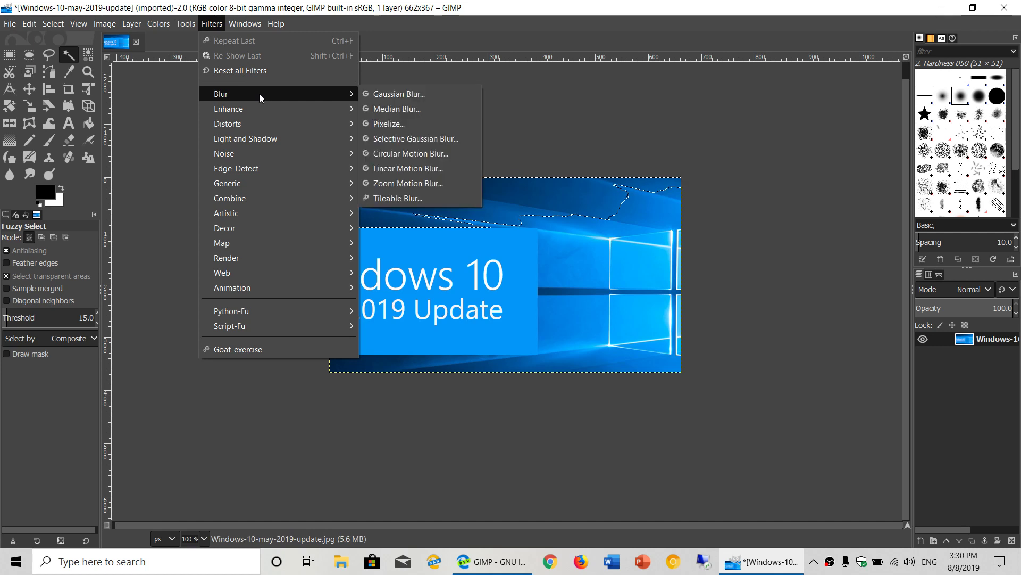
pyautogui.moveTo(398, 94)
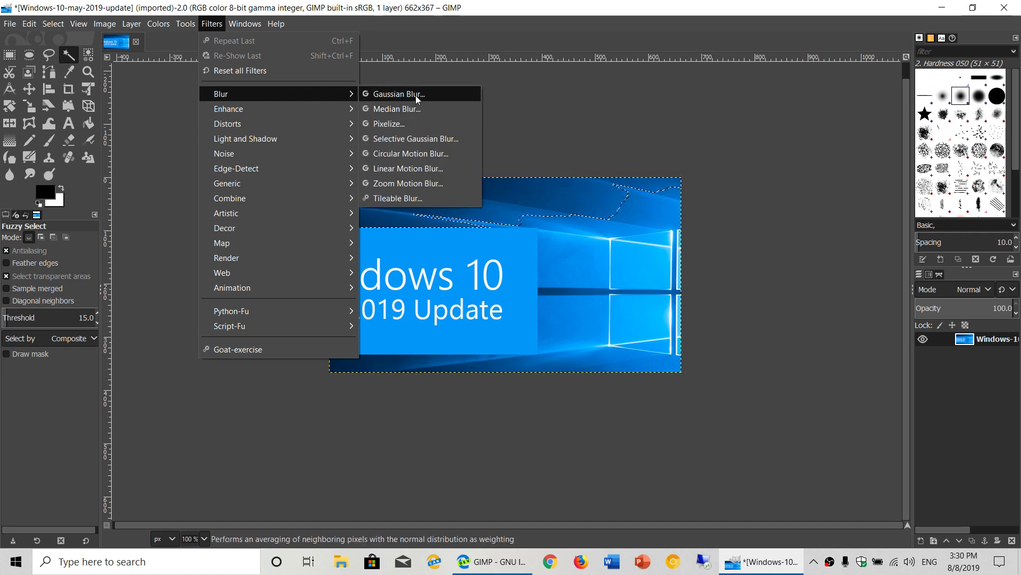
pyautogui.click(397, 93)
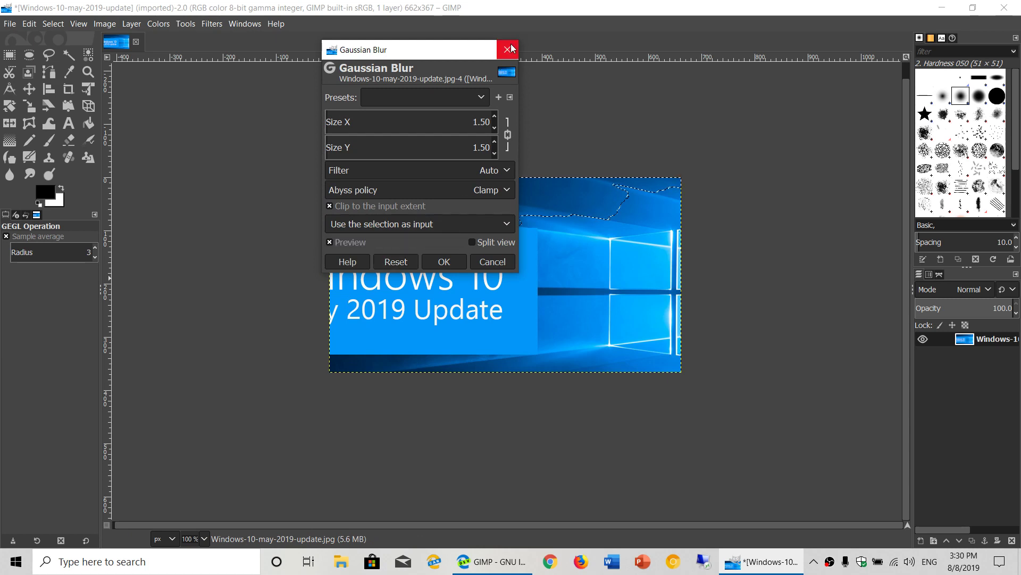
pyautogui.click(507, 50)
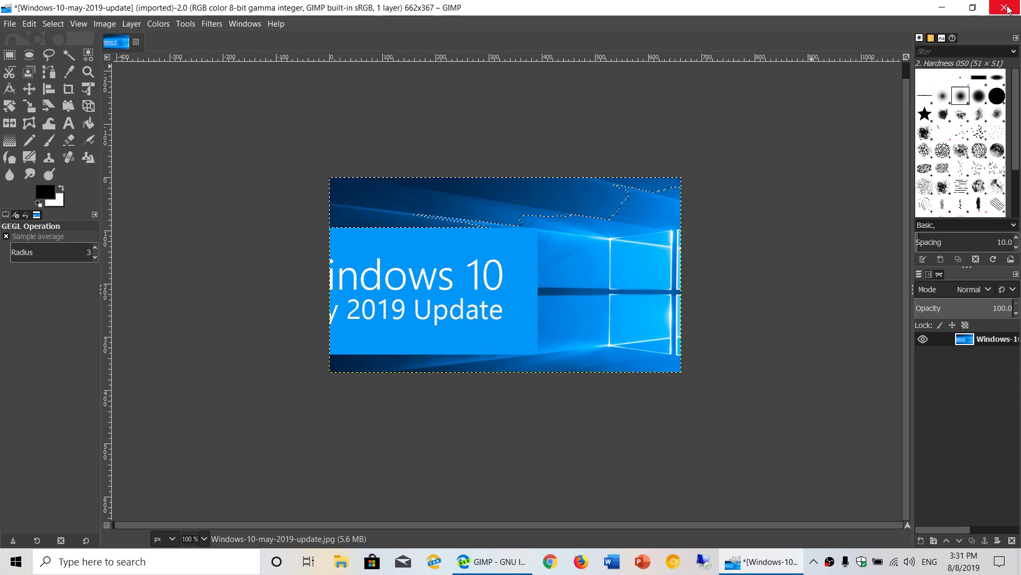
# Close GIMP and go to the gimp.org downloads page in Edge.
pyautogui.click(1008, 7)
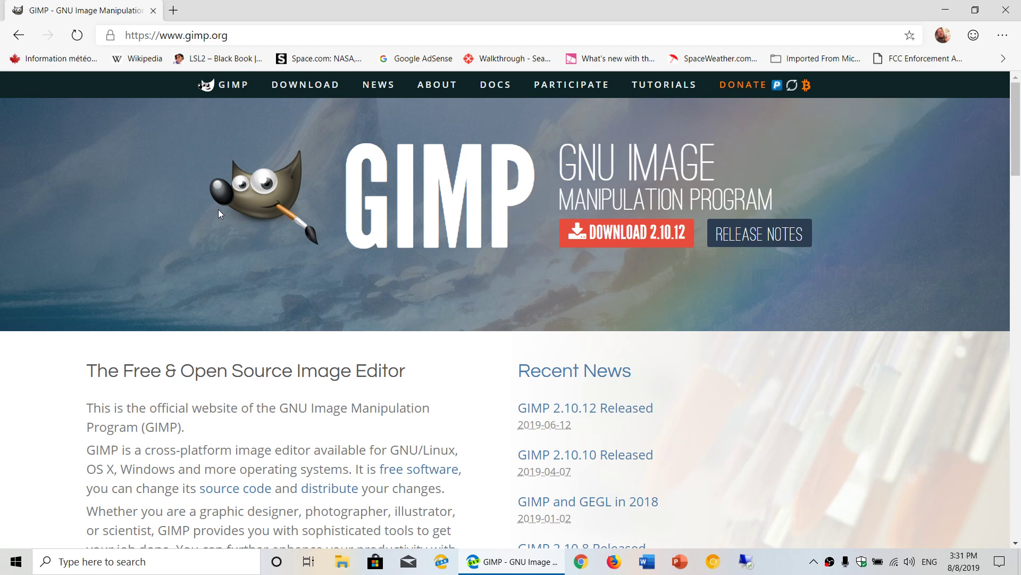
pyautogui.moveTo(306, 85)
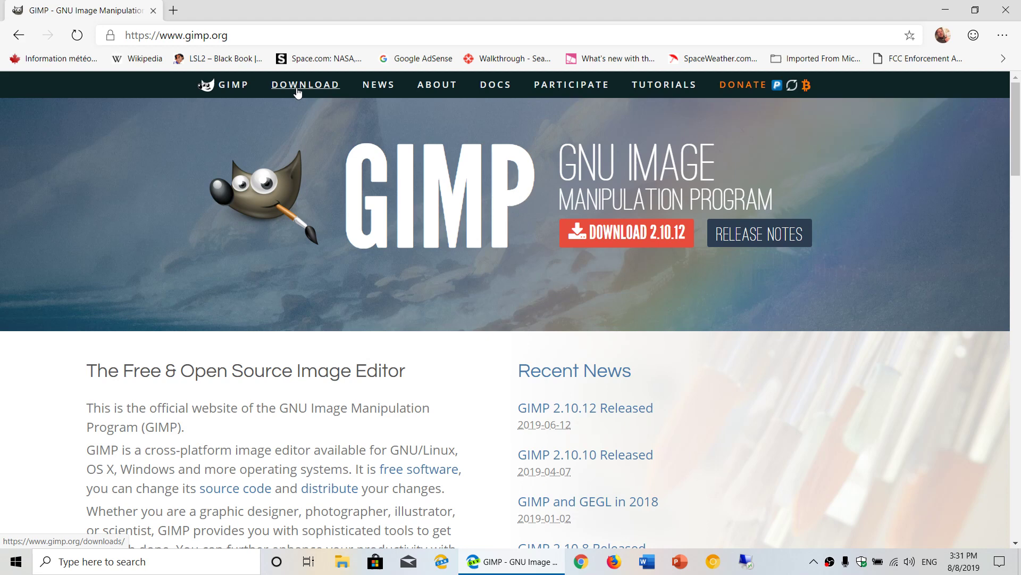
pyautogui.moveTo(293, 130)
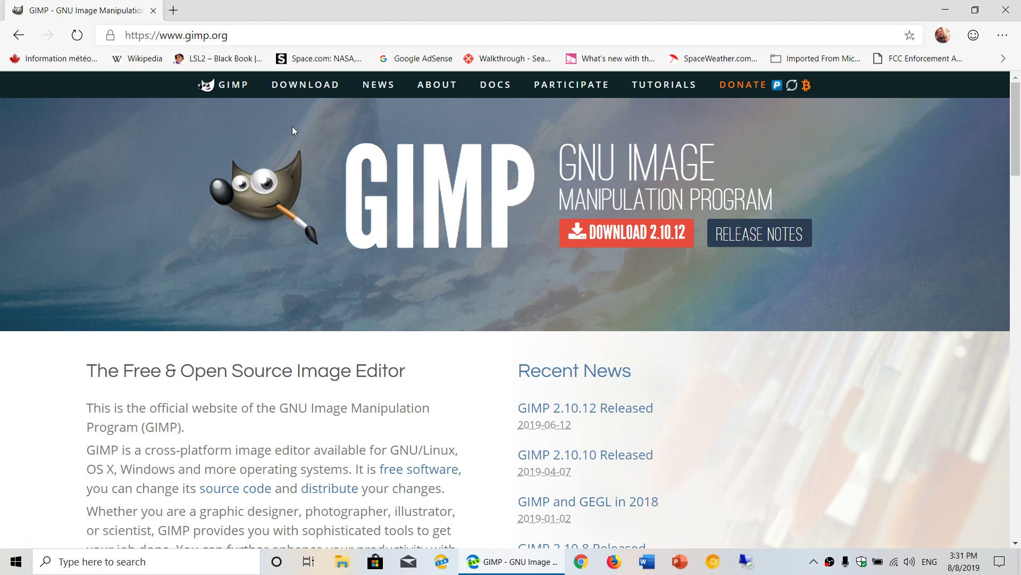
pyautogui.click(305, 86)
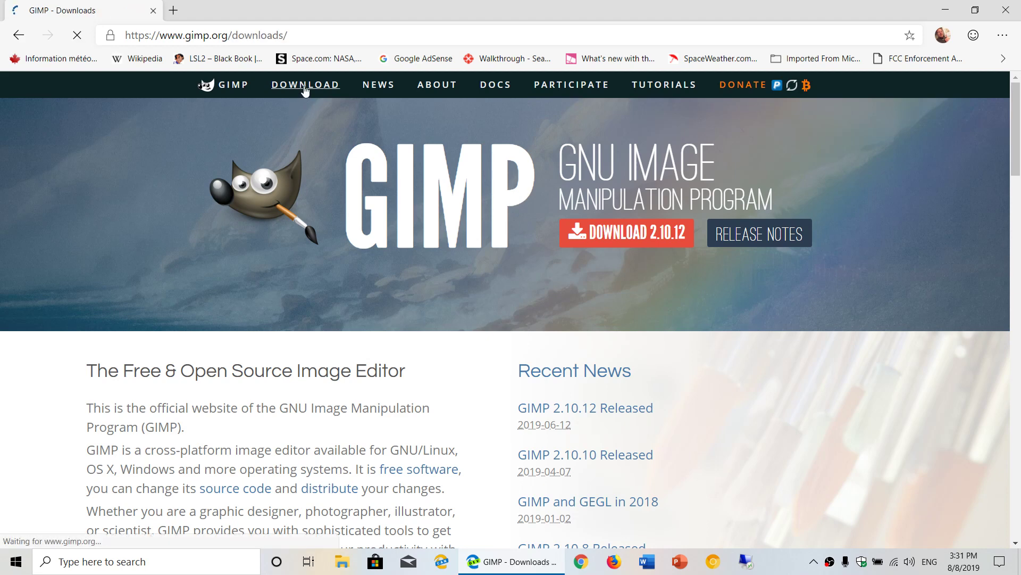